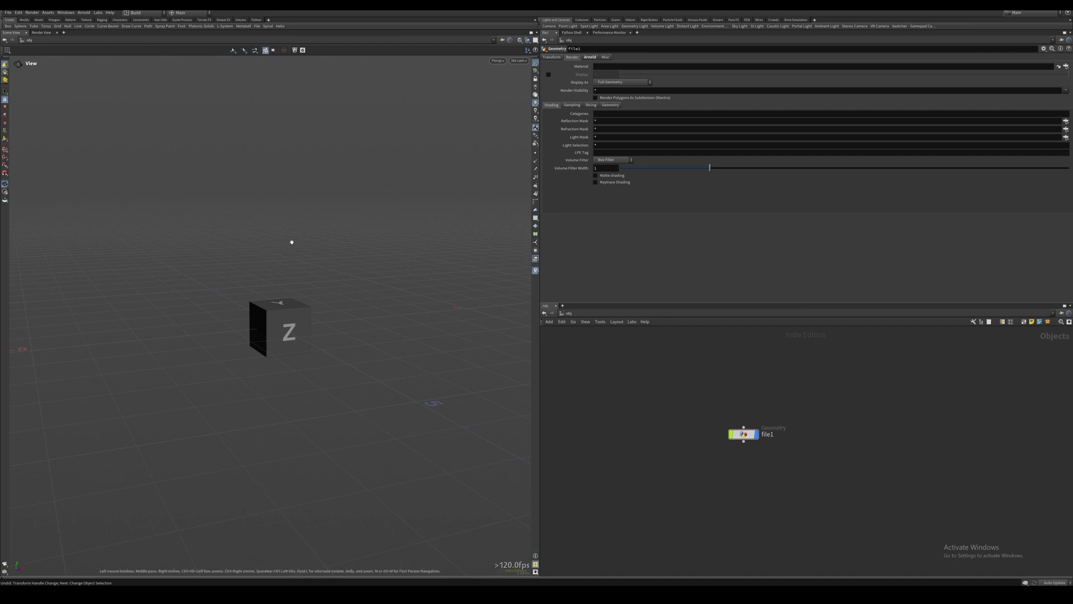
# - Toggle Ctrl+Alt+S to hide the shelves, toolbars and other UI elements
pyautogui.press('ctrl+alt+s')
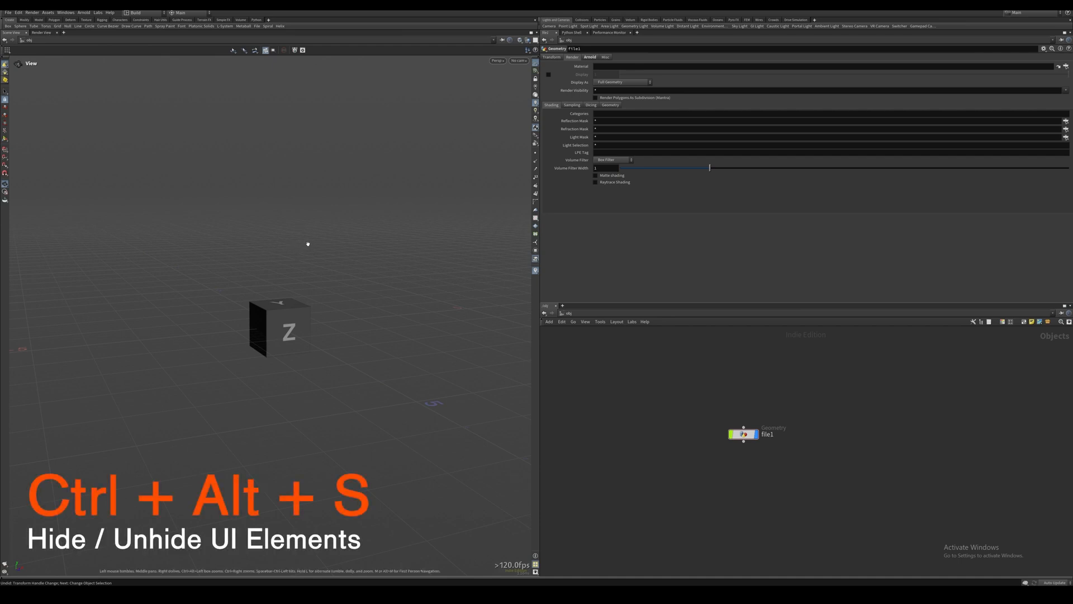
pyautogui.press('ctrl+alt+s')
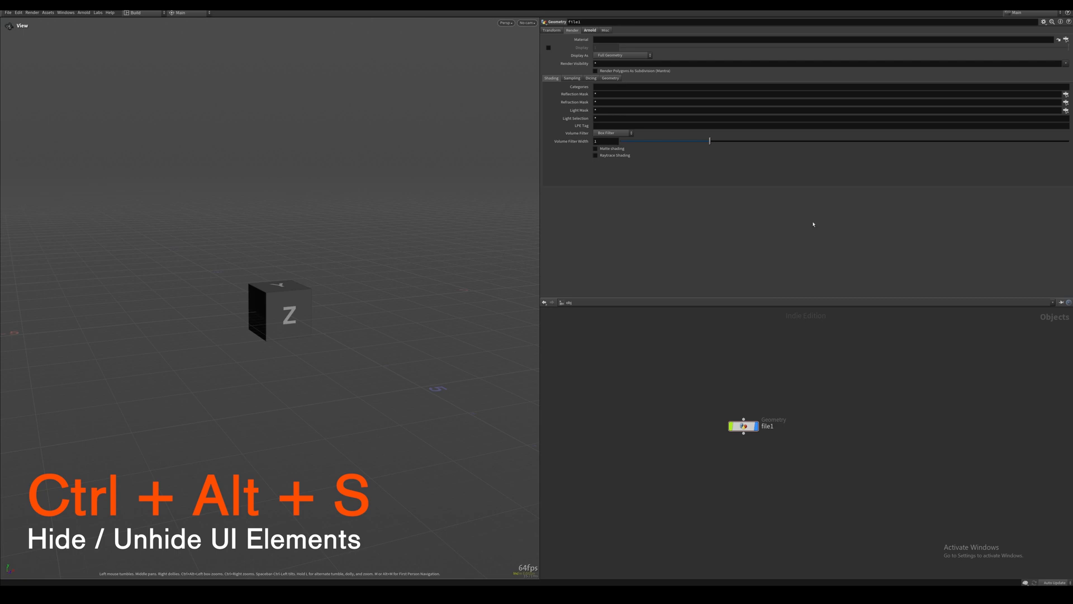
pyautogui.moveTo(170, 109)
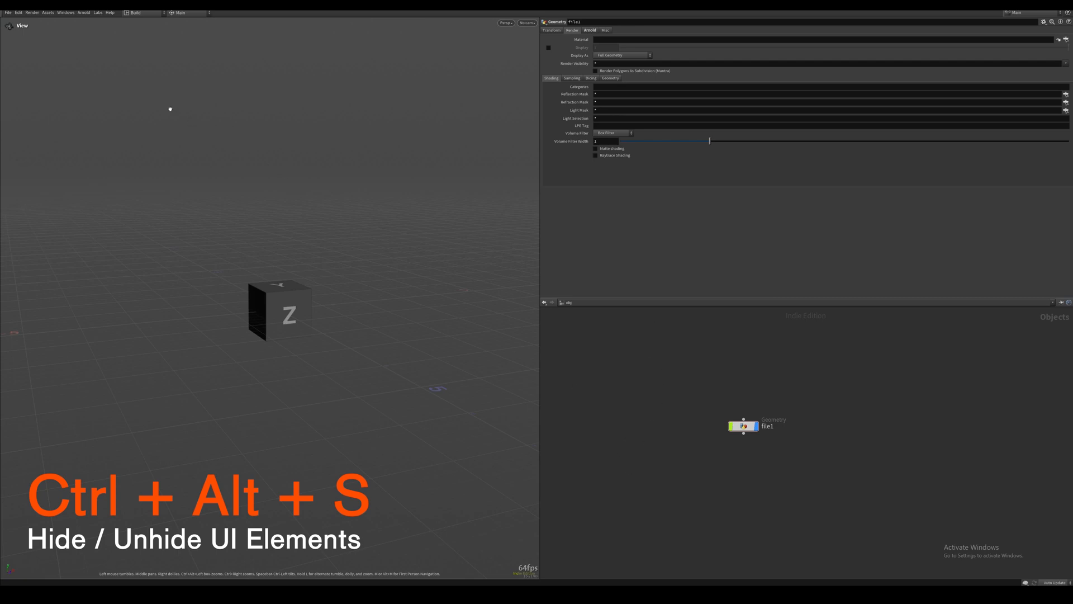
pyautogui.press('ctrl+alt+s')
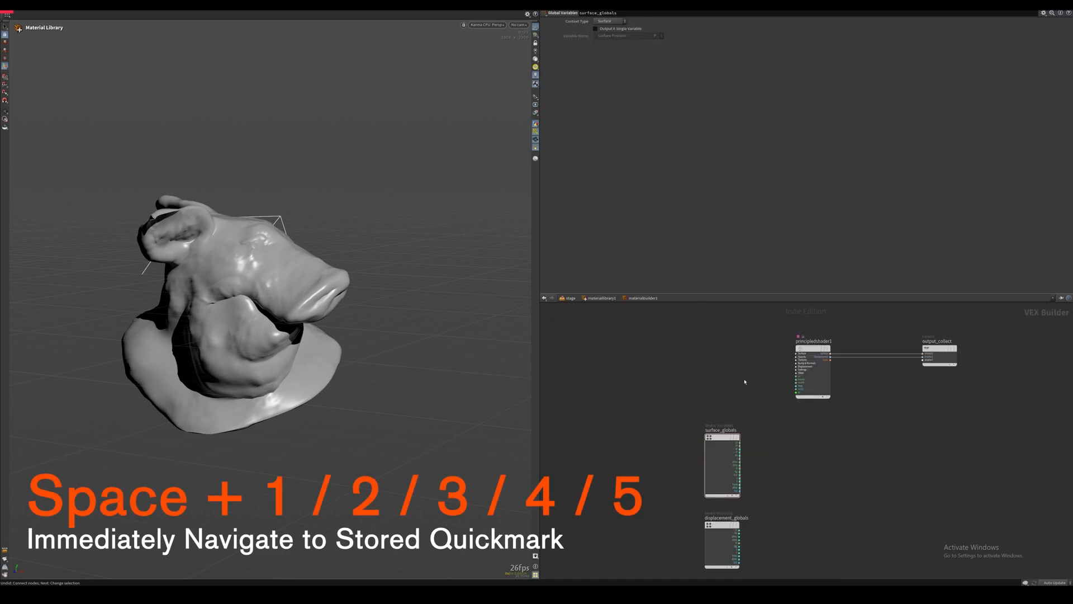
# - Jump to quickmark 4, the material builder network with its principled shader
pyautogui.press('4')
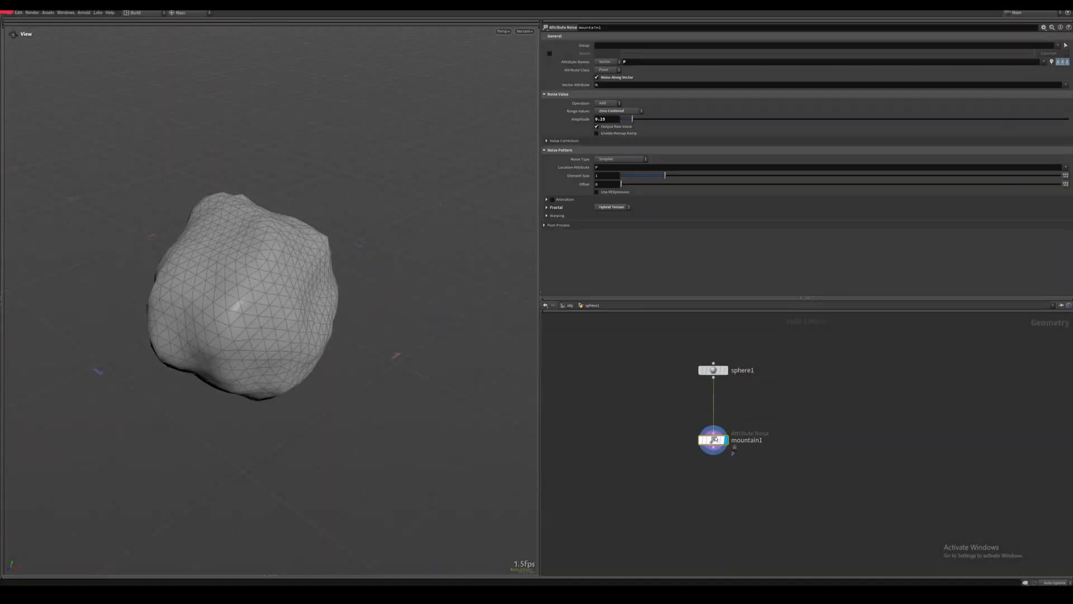
# - Raise the sphere's noise amplitude and run 'opunhide Sop mountain1::2.0' in the Textport
pyautogui.moveTo(630, 119); pyautogui.dragTo(664, 118)
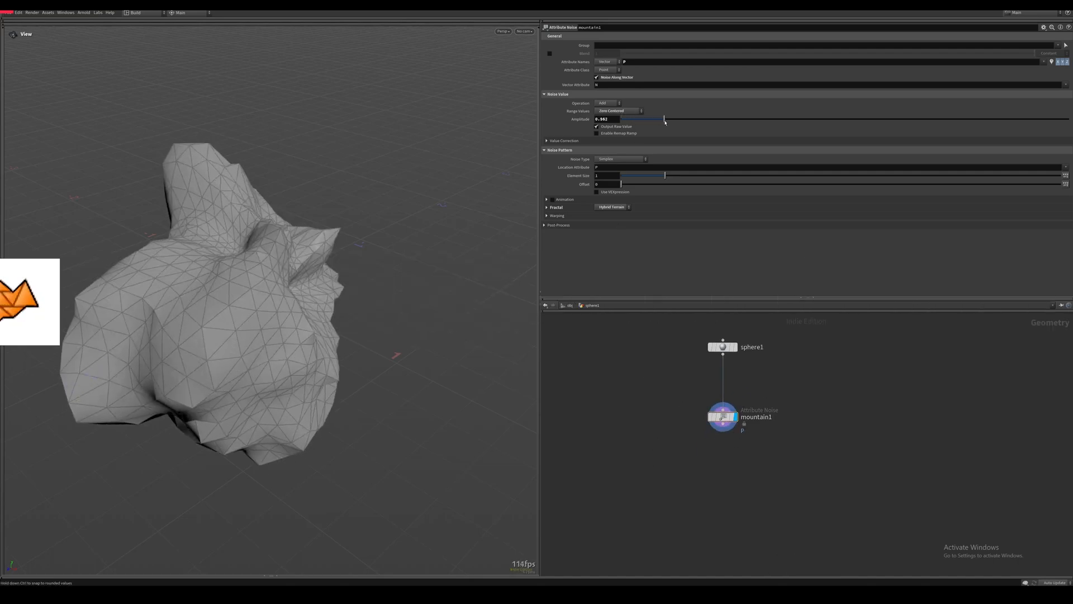
pyautogui.click(65, 12)
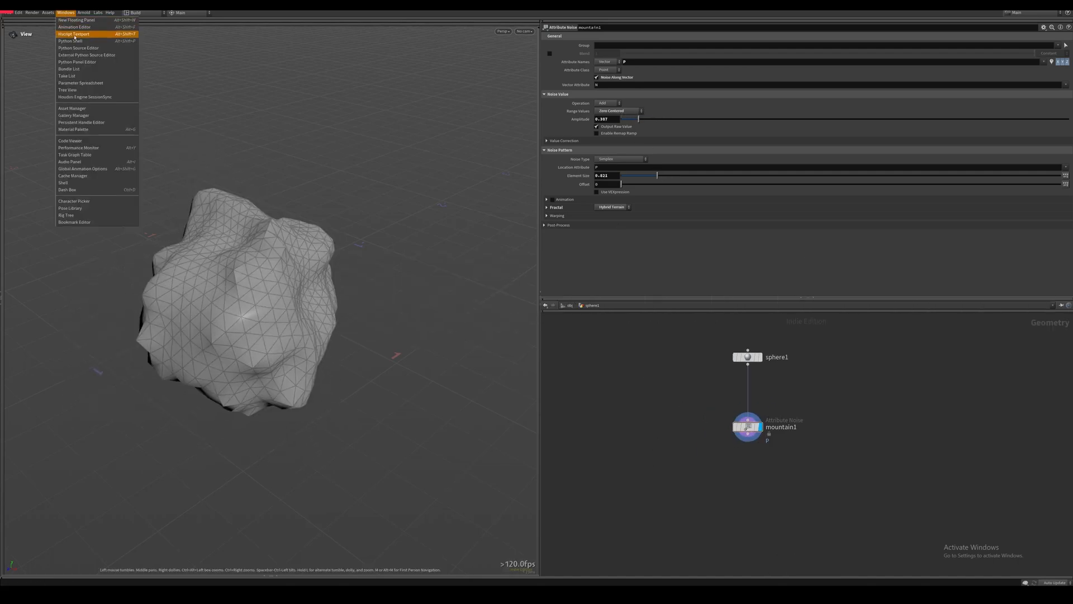
pyautogui.click(74, 33)
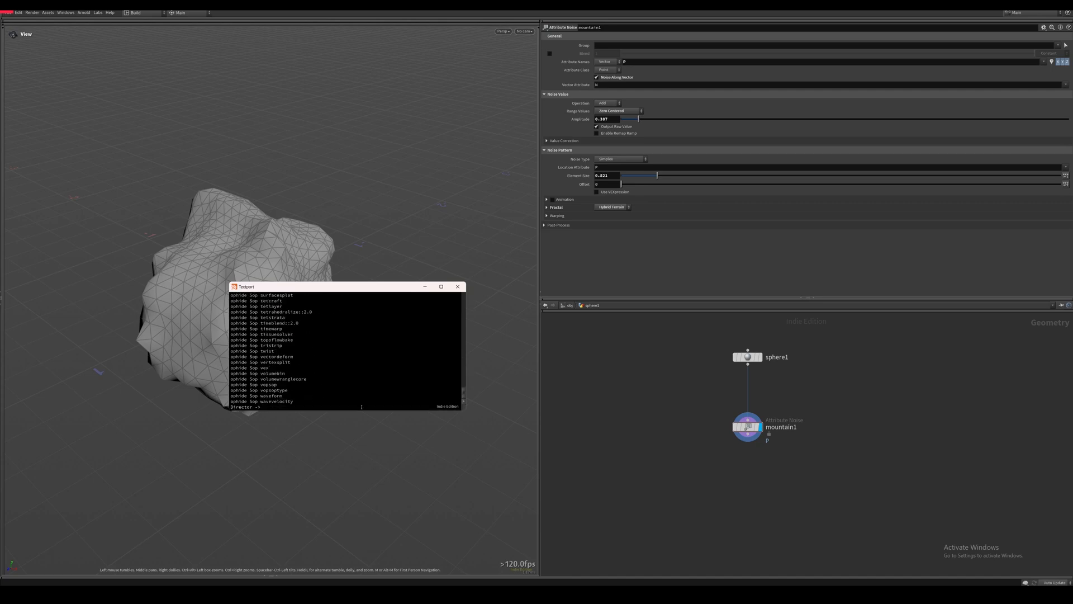
pyautogui.write('opunhide Sop mountain1::2.0')
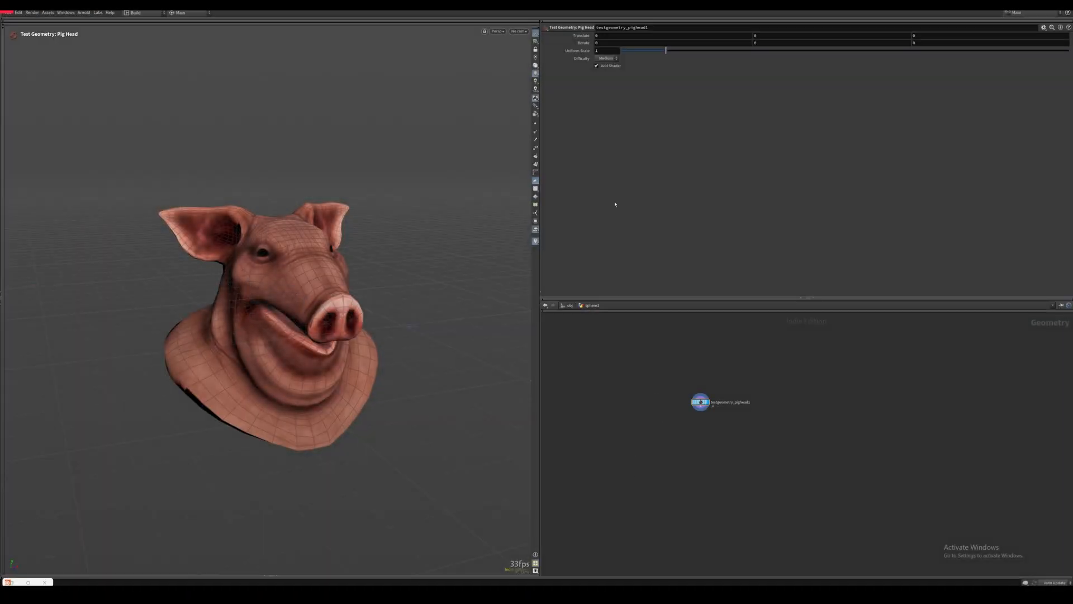
# - Turn off Add Shader on the Pig Head node and allow editing of its contents
pyautogui.click(597, 65)
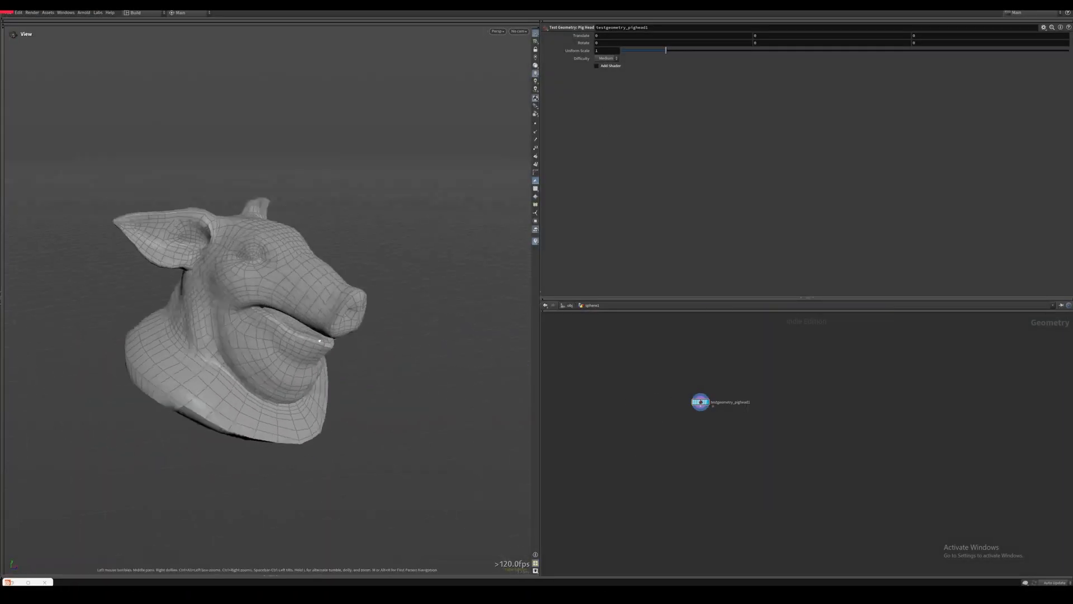
pyautogui.rightClick(701, 401)
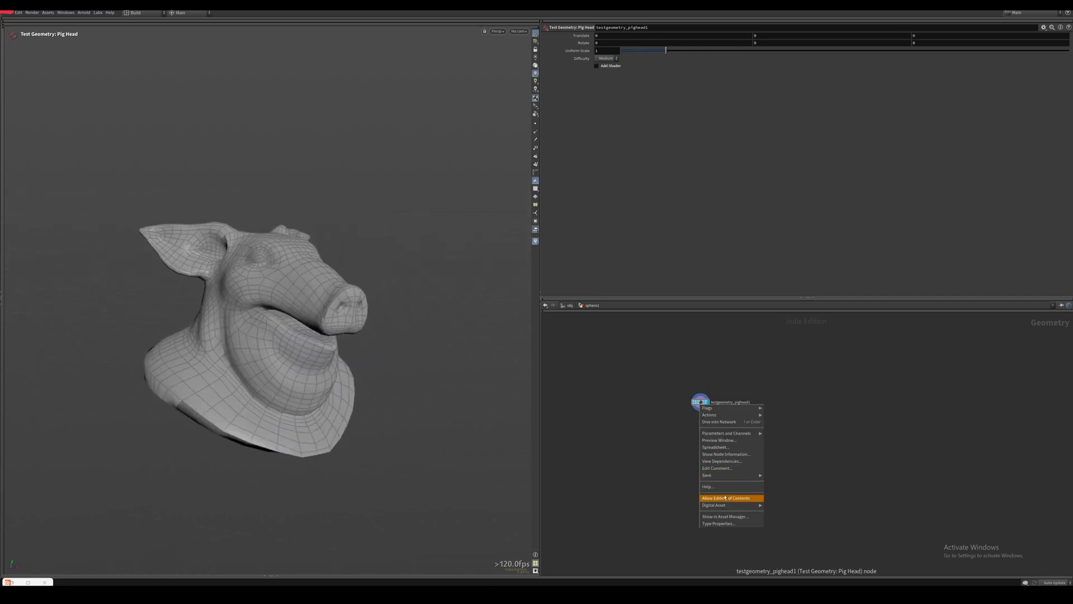
pyautogui.click(727, 498)
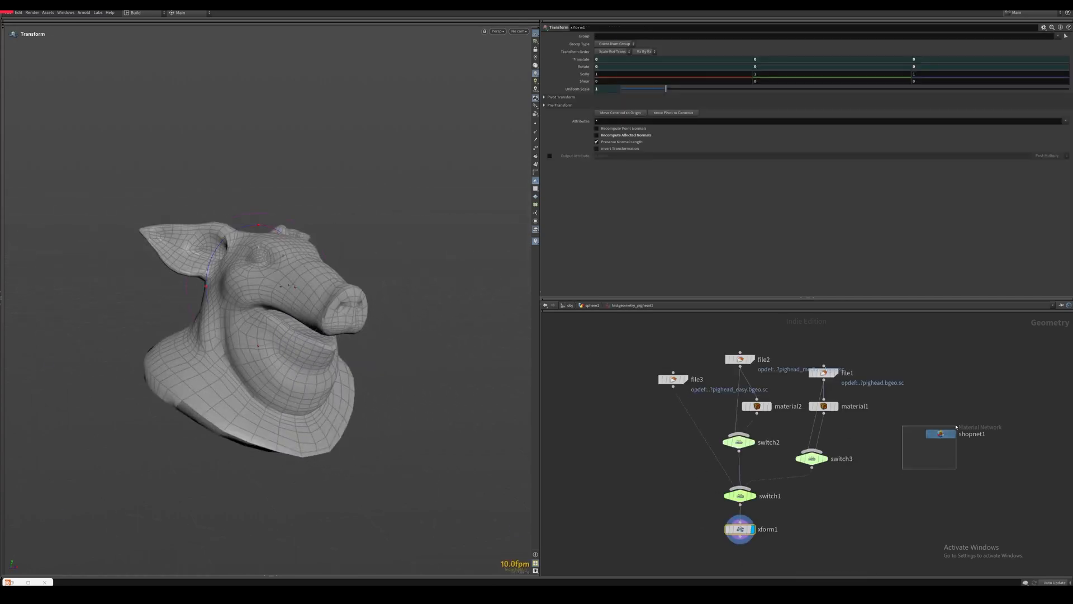
pyautogui.doubleClick(929, 448)
pyautogui.write('attribute from')
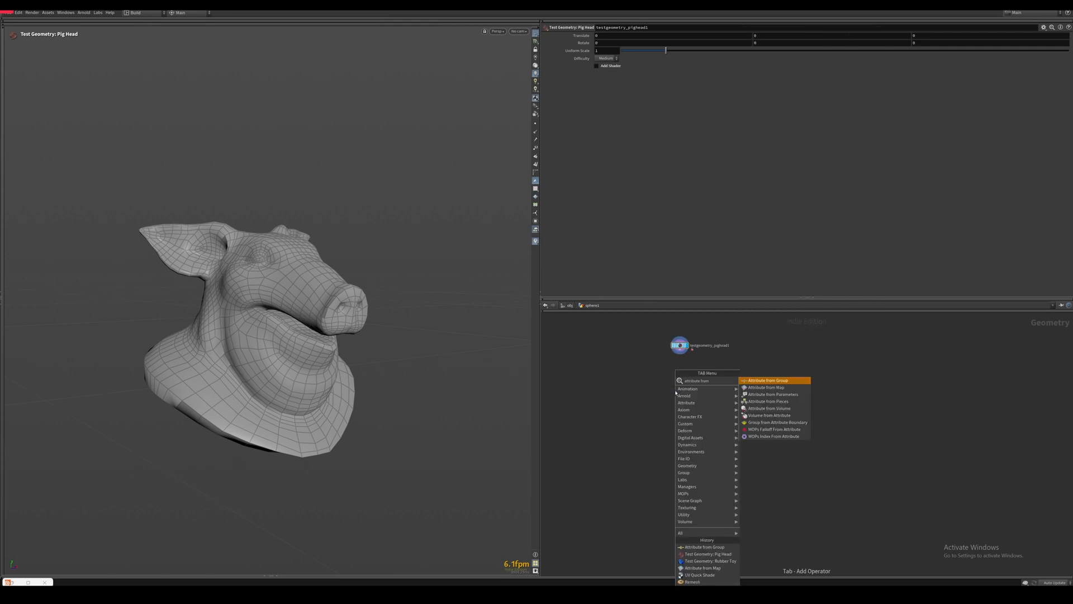
pyautogui.click(763, 387)
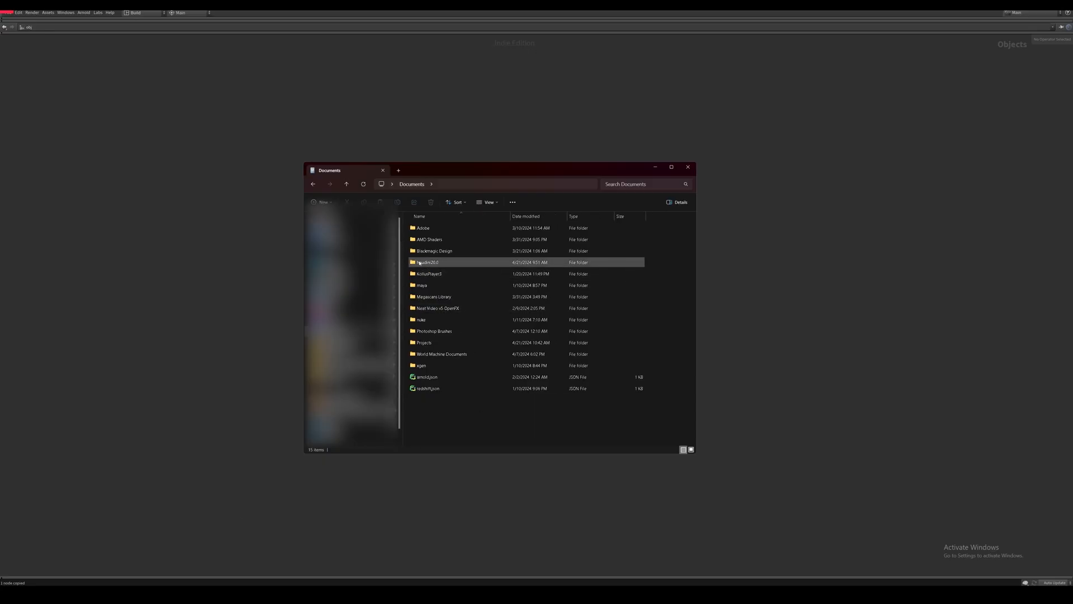
# - Open houdini.env in the houdini20.0 folder and add HOUDINI_VULKAN_VIEWER = 1
pyautogui.doubleClick(427, 262)
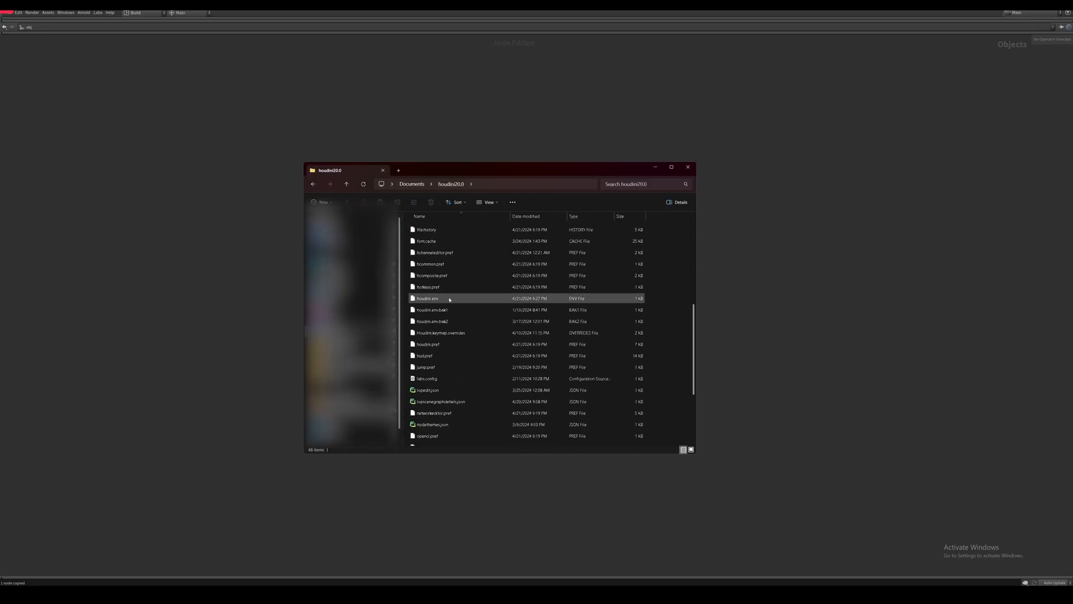
pyautogui.doubleClick(427, 298)
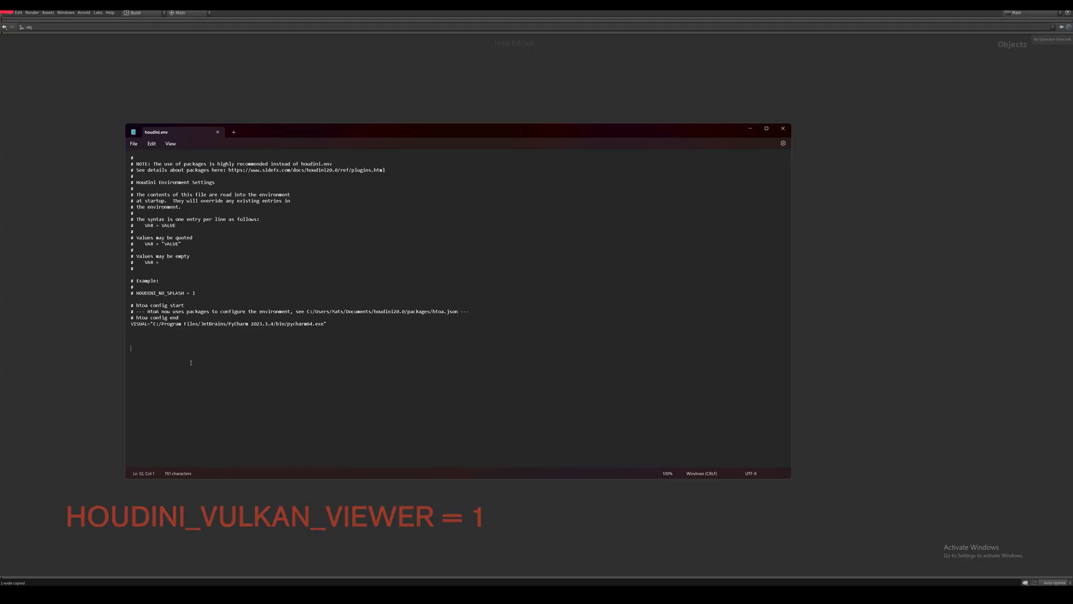
pyautogui.write('HOUDINI_VULKAN_VIEWER = 1')
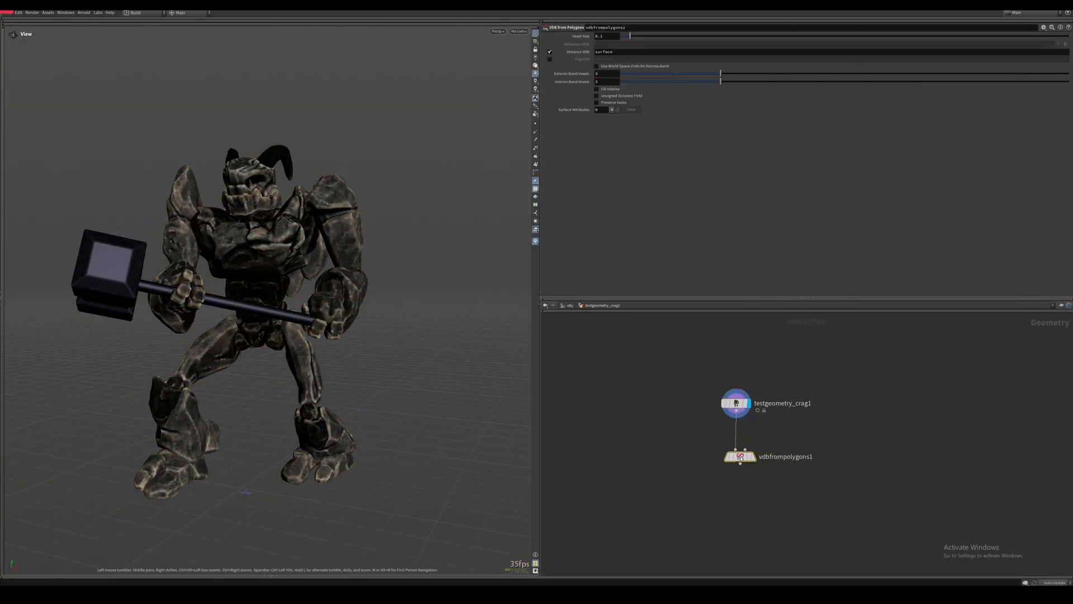
# - Bring up the node search to add an operator after the VDB from Polygons node
pyautogui.press('Tab')
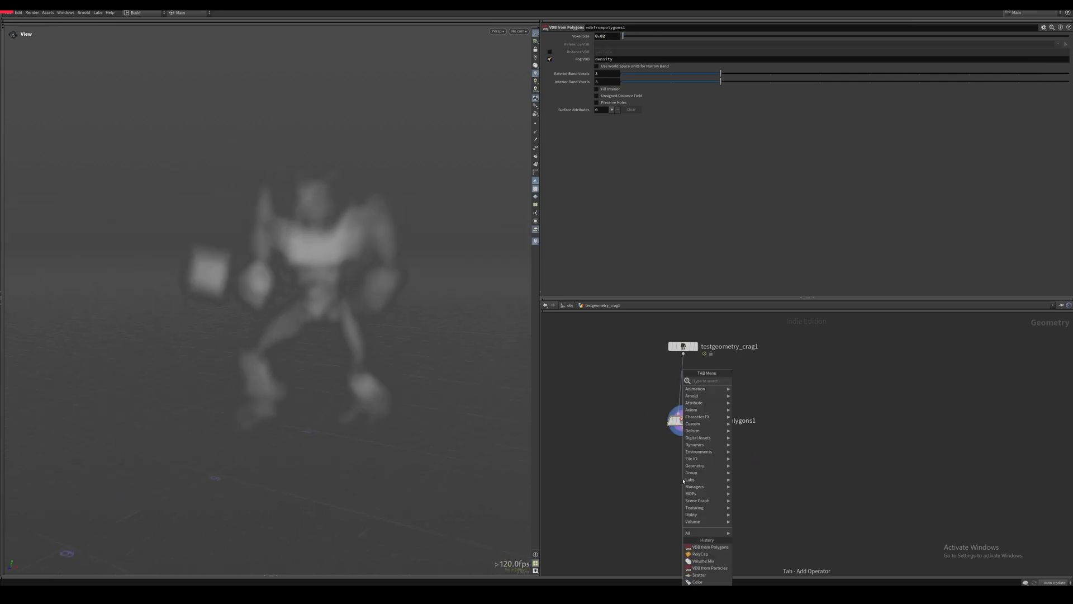